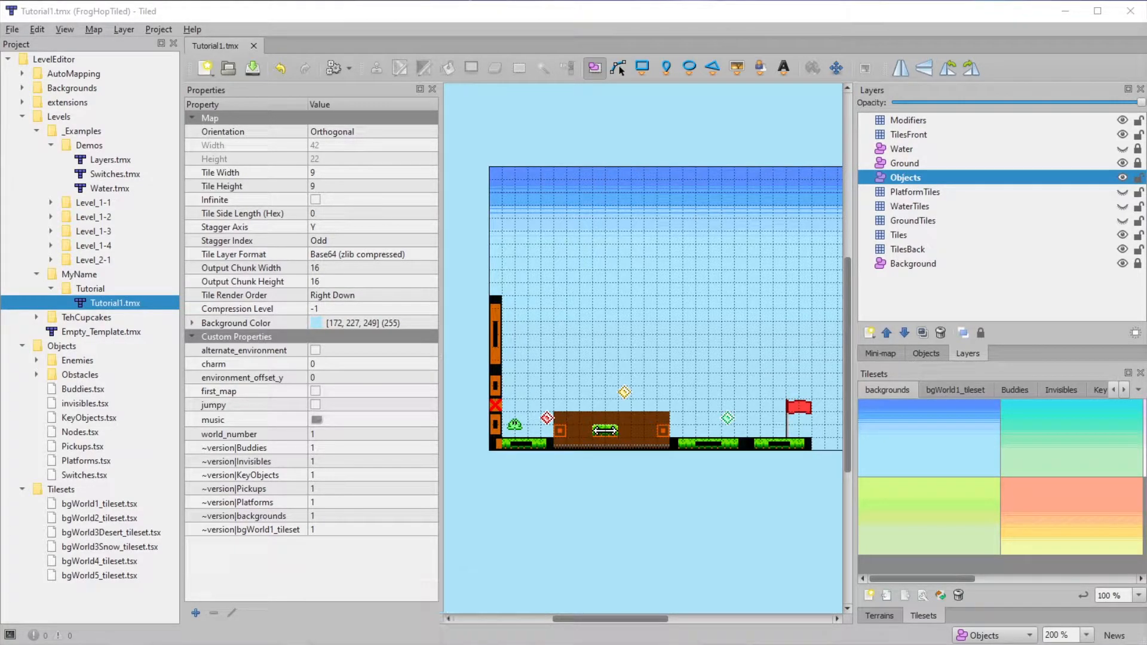
Step: Open the Tutorial1 map's properties from the Map menu
{"action": "left_click", "coordinate": [93, 28]}
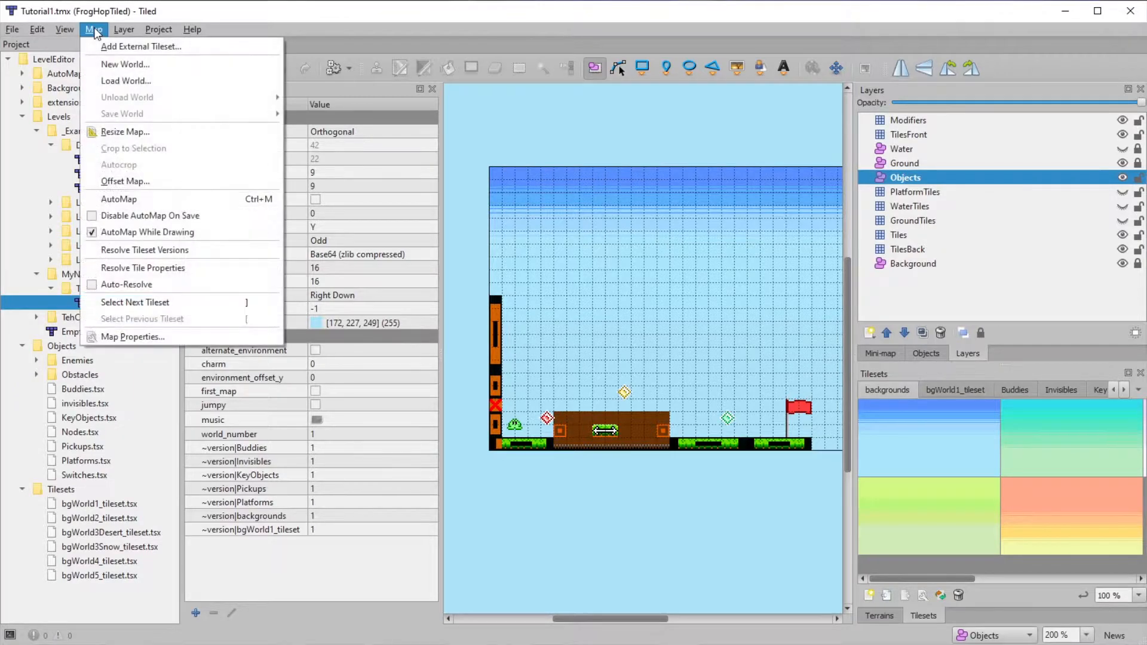
{"action": "mouse_move", "coordinate": [131, 337]}
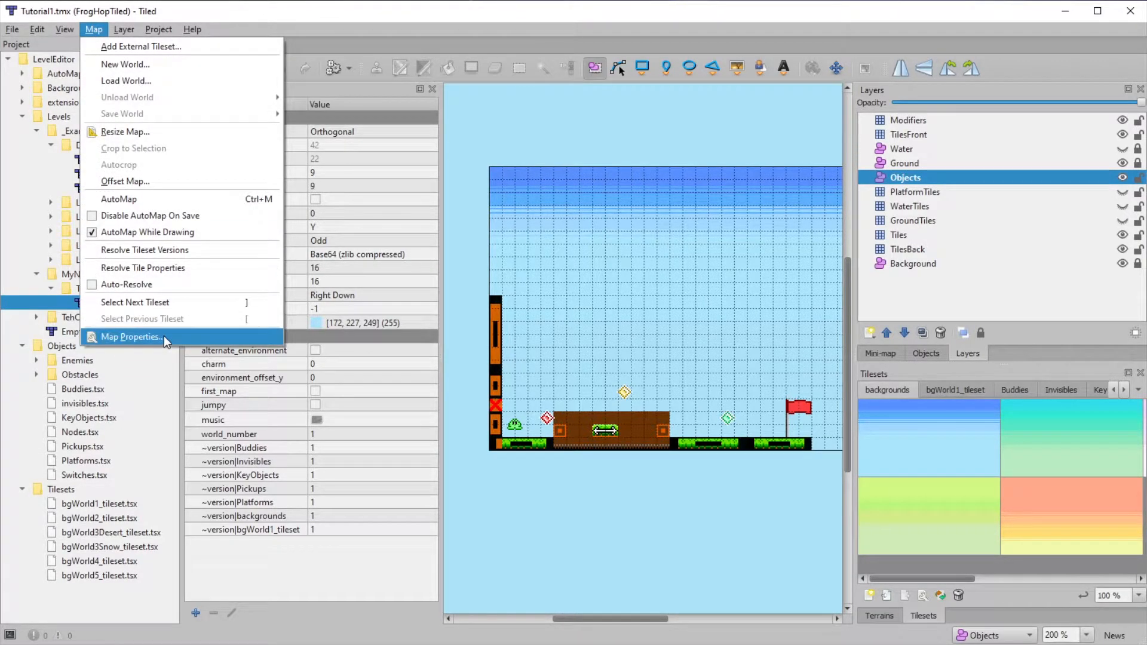
{"action": "left_click", "coordinate": [130, 337]}
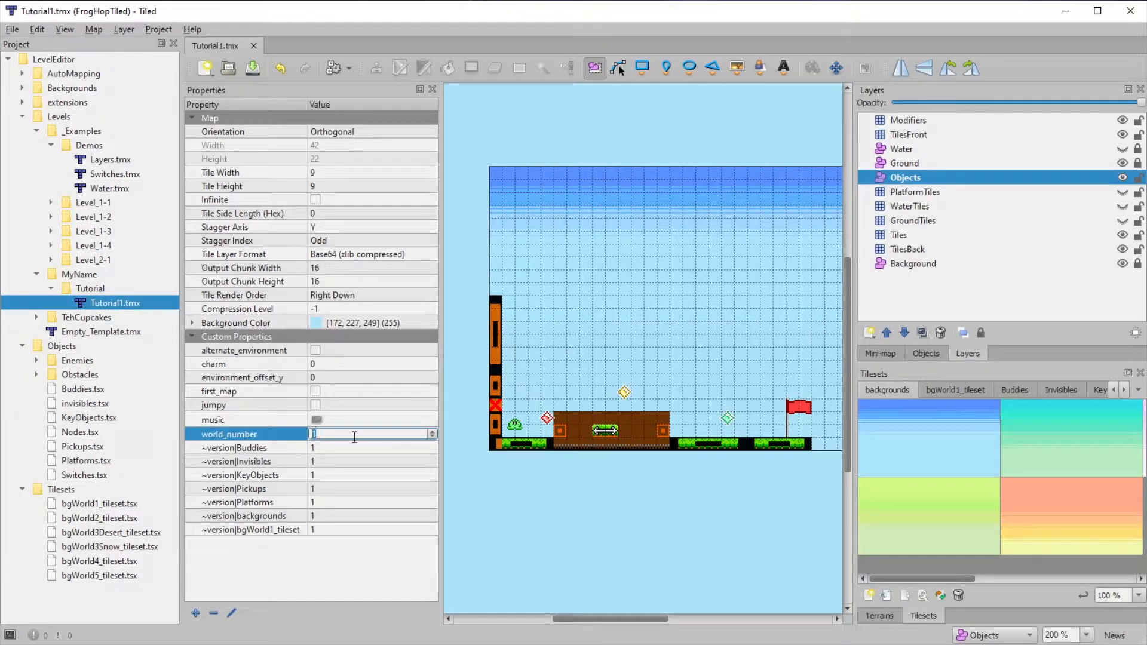
{"action": "mouse_move", "coordinate": [619, 468]}
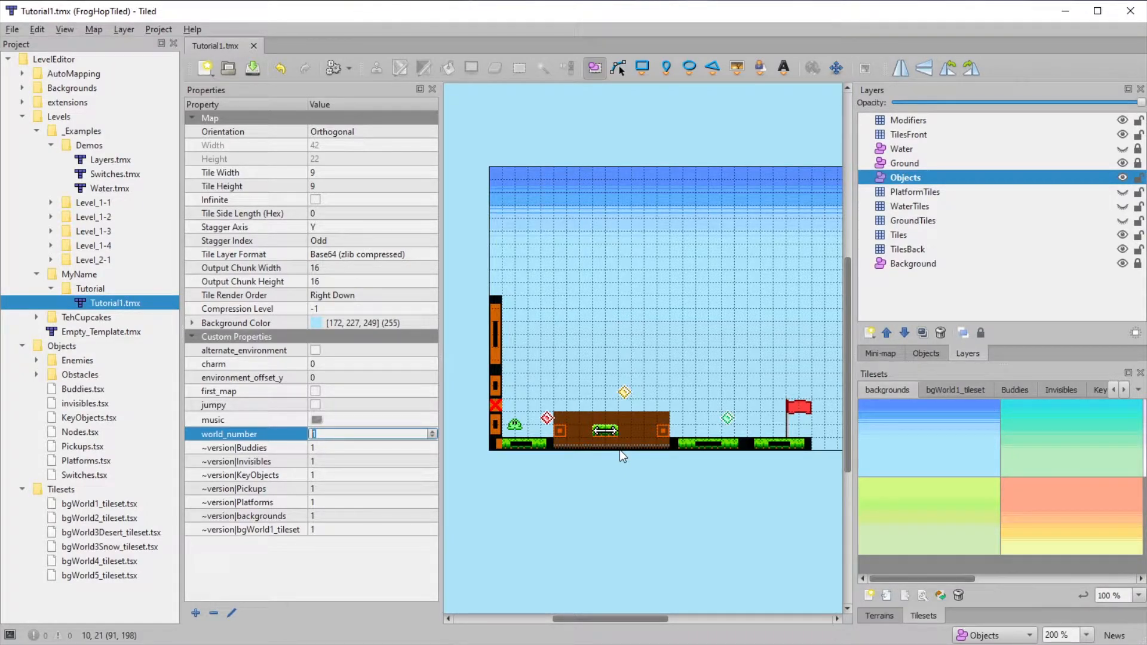
Step: Enter 3 for world_number and run the level in Frog Hop
{"action": "type", "text": "3"}
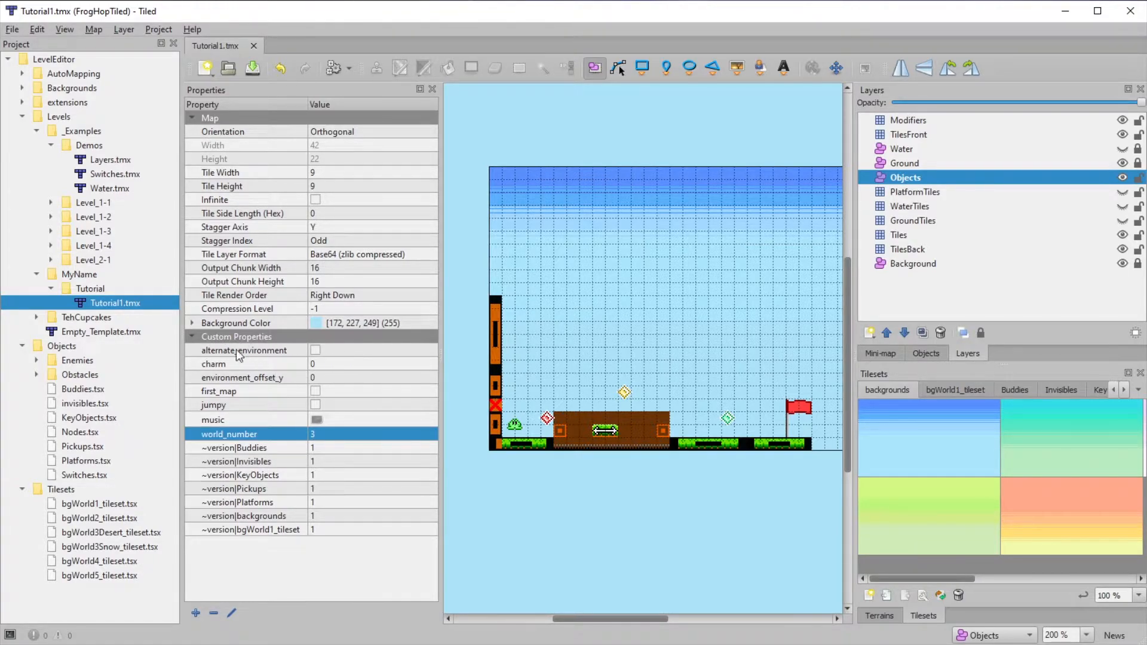
{"action": "mouse_move", "coordinate": [234, 354]}
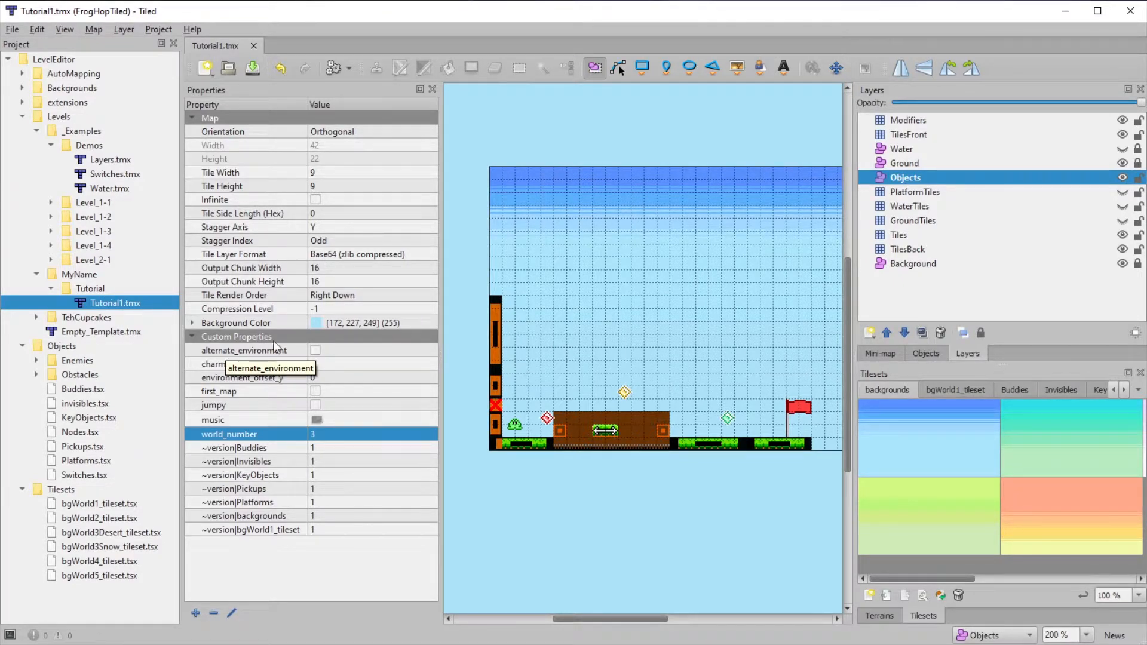
{"action": "left_click", "coordinate": [315, 350]}
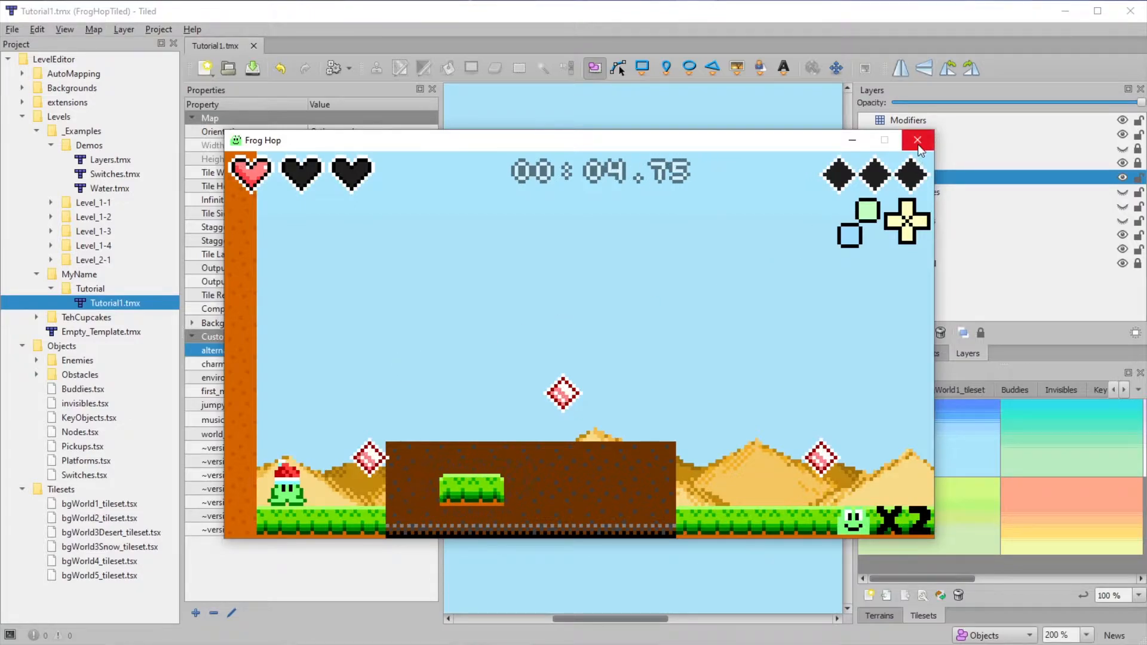
Step: Pause the Frog Hop test run to show the Resume/Exit menu
{"action": "left_click", "coordinate": [918, 140]}
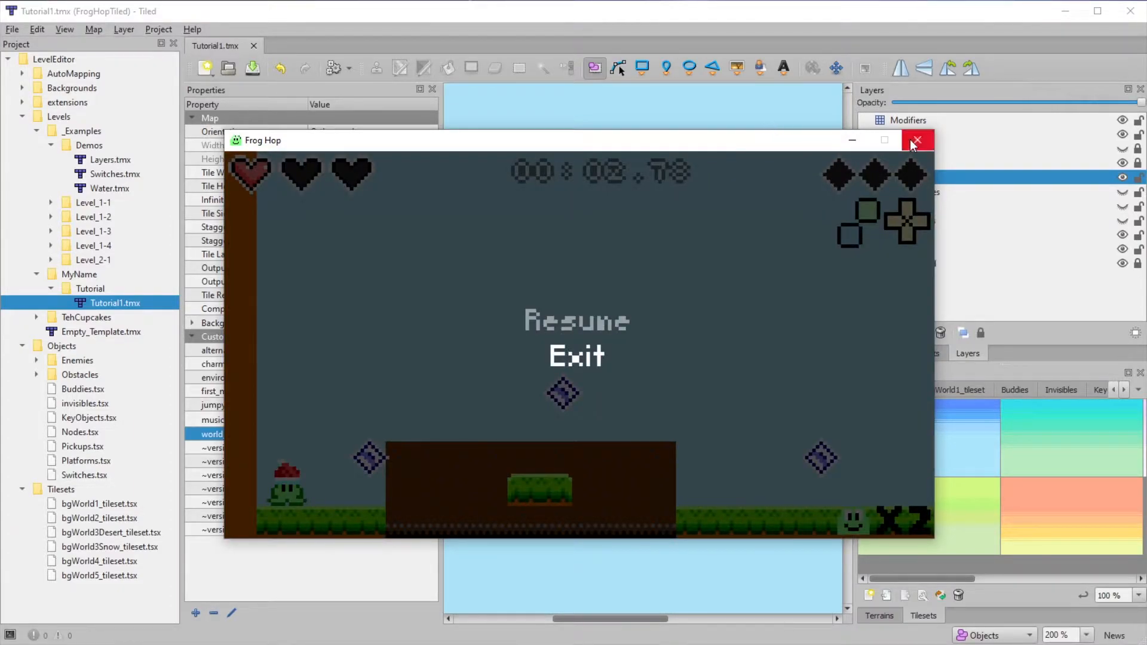
Step: Toggle alternate_environment on and back off, then edit environment_offset_y
{"action": "left_click", "coordinate": [917, 139]}
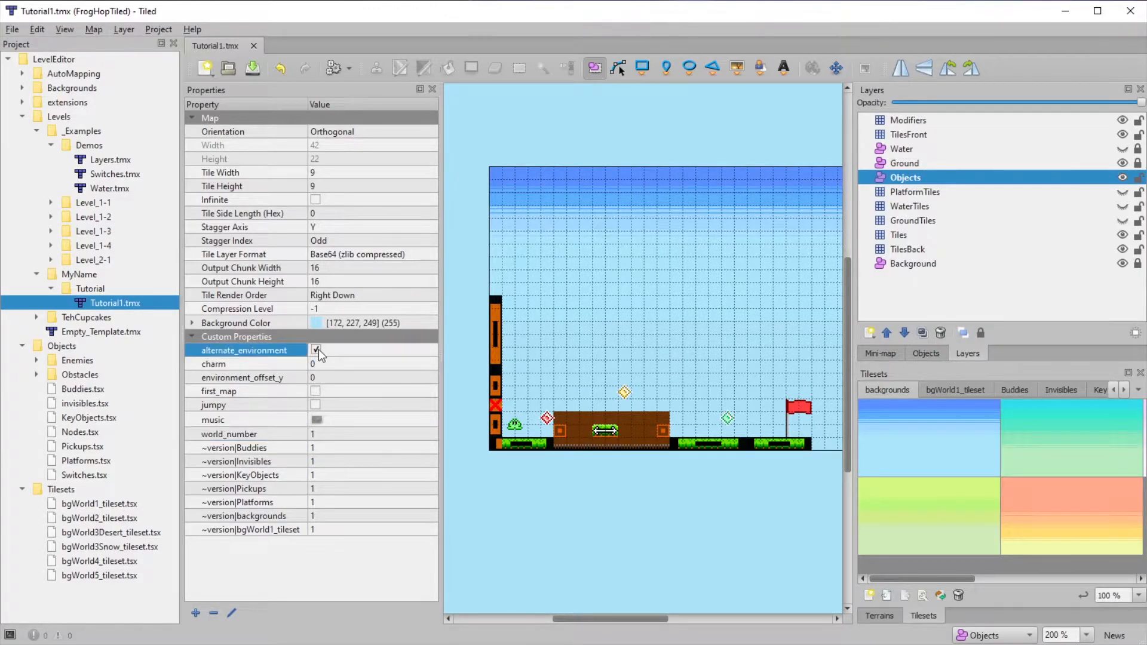
{"action": "left_click", "coordinate": [316, 350]}
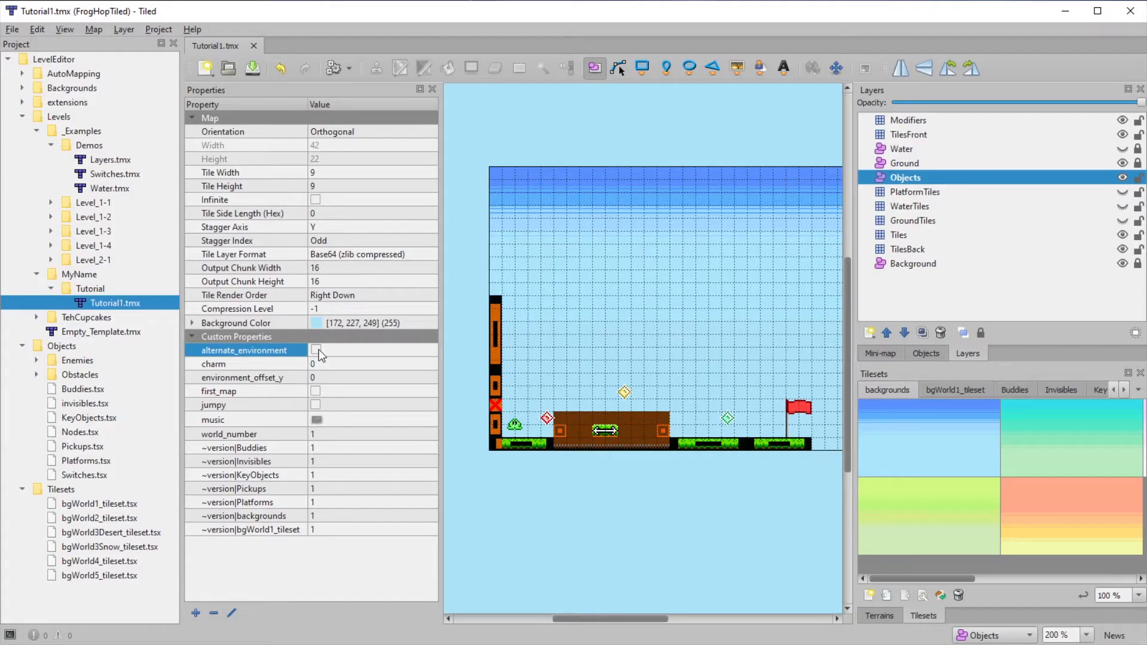
{"action": "left_click", "coordinate": [315, 351]}
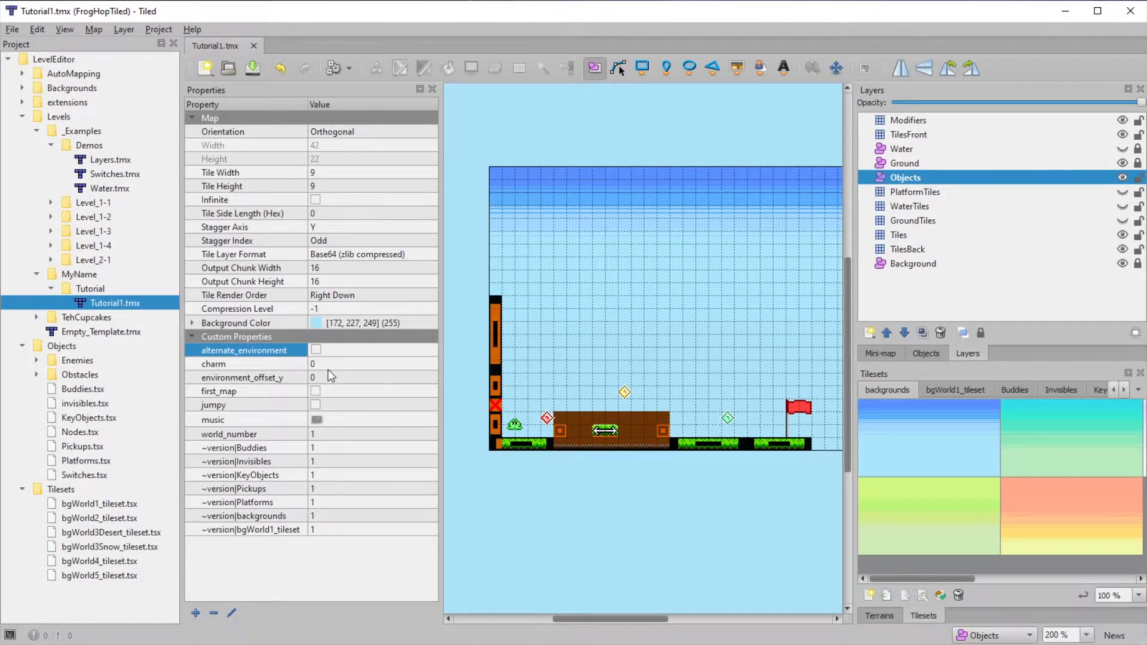
{"action": "left_click", "coordinate": [366, 377]}
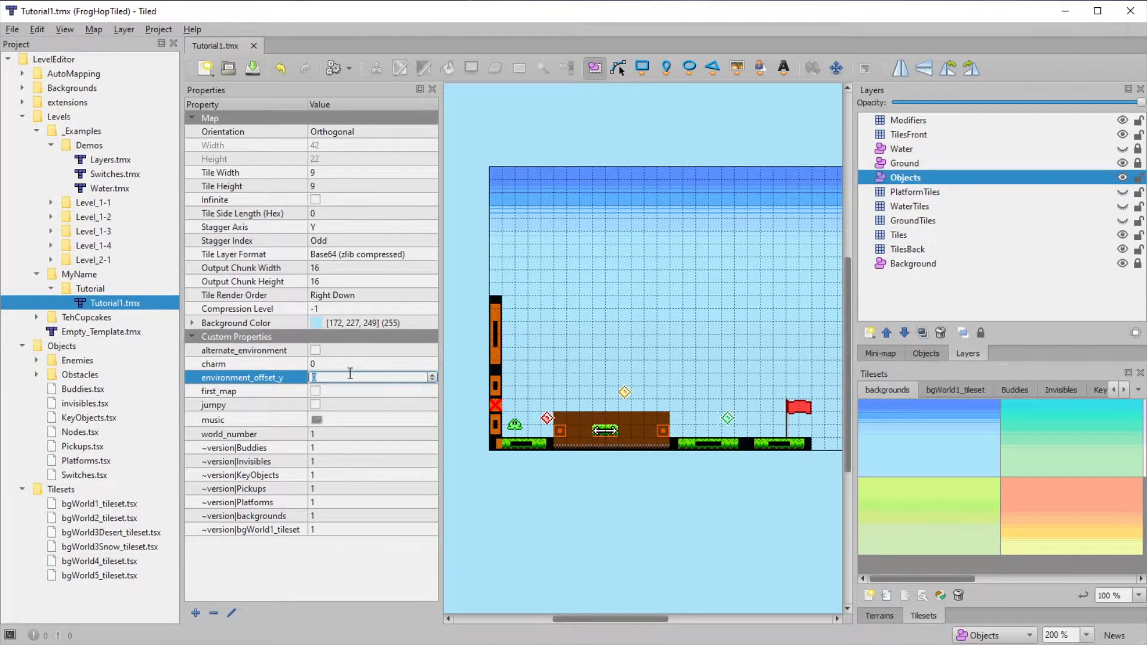
Step: Enter -18 as the environment_offset_y value
{"action": "type", "text": "-18"}
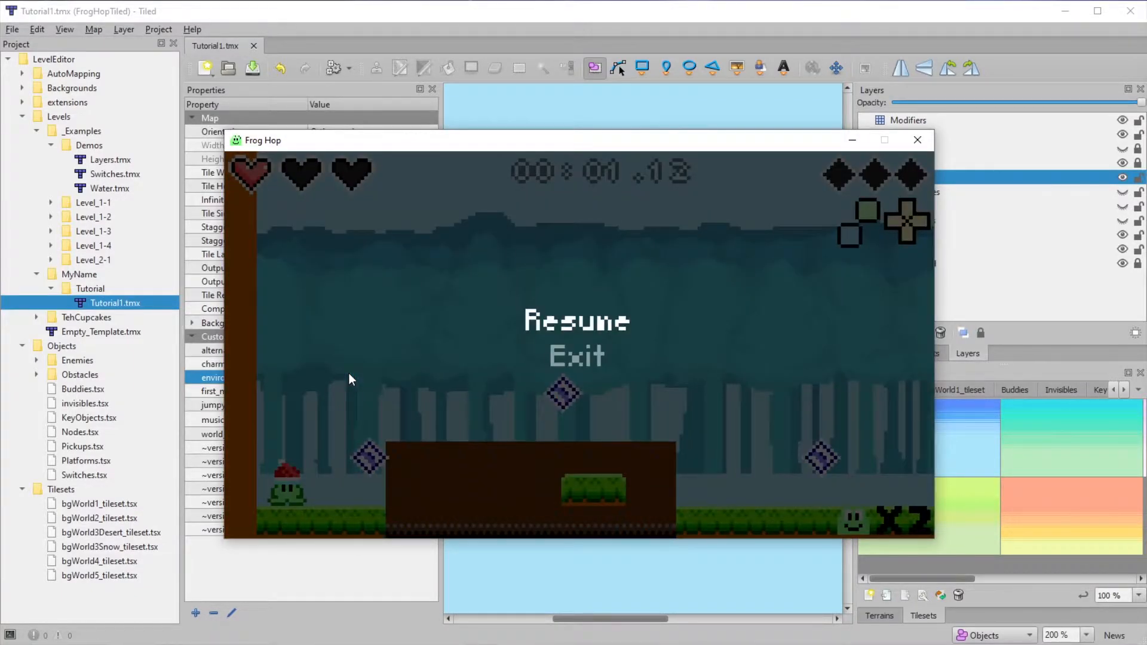
{"action": "mouse_move", "coordinate": [823, 531]}
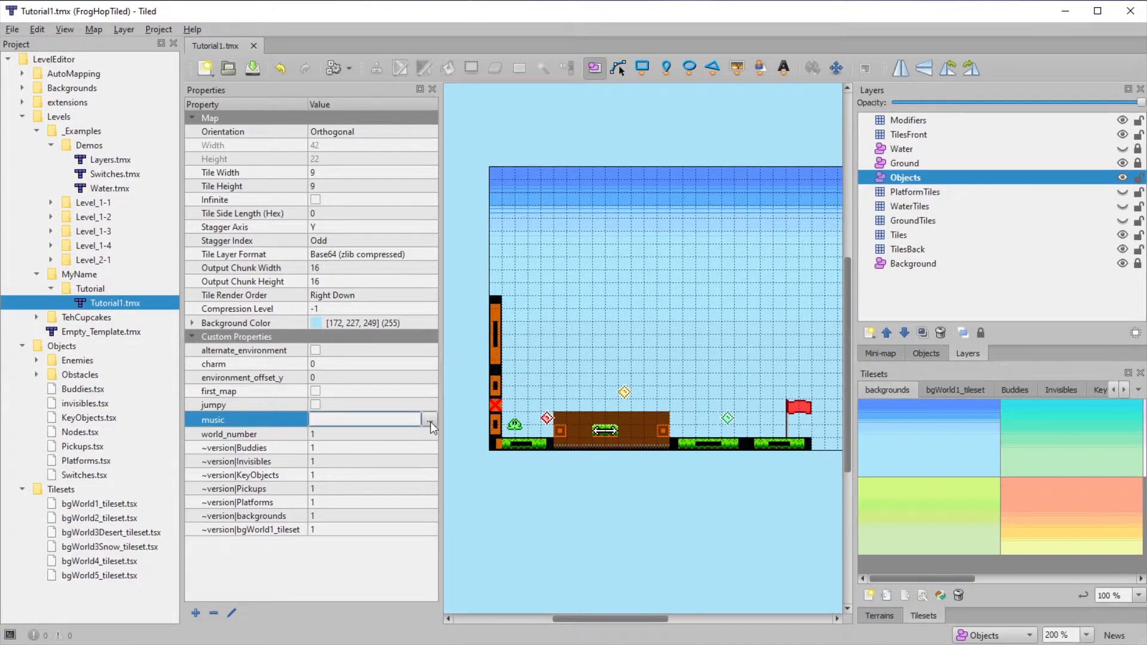
Step: Set the music property to 10 Stream.ogg and tick jumpy
{"action": "left_click", "coordinate": [429, 419]}
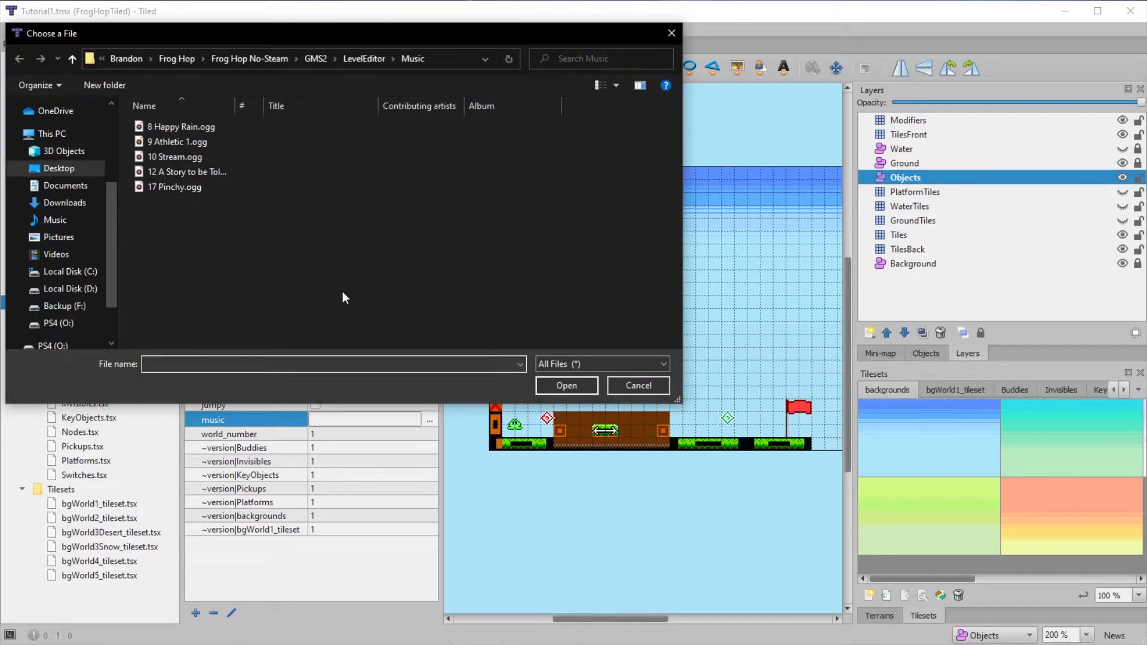
{"action": "mouse_move", "coordinate": [354, 67]}
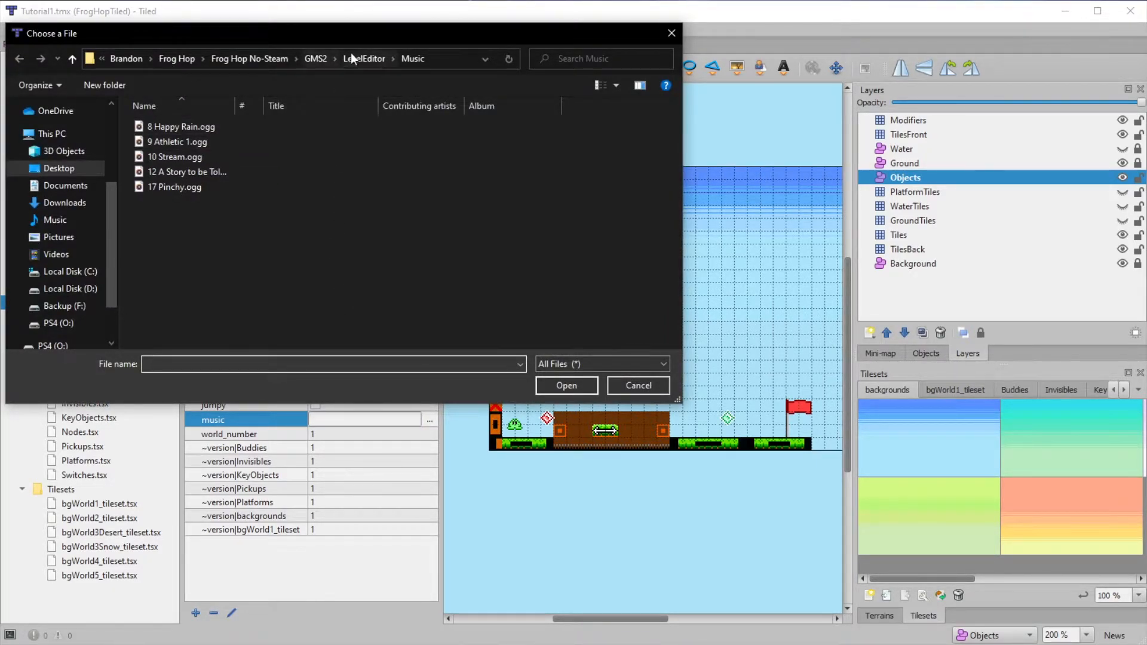
{"action": "left_click", "coordinate": [177, 142]}
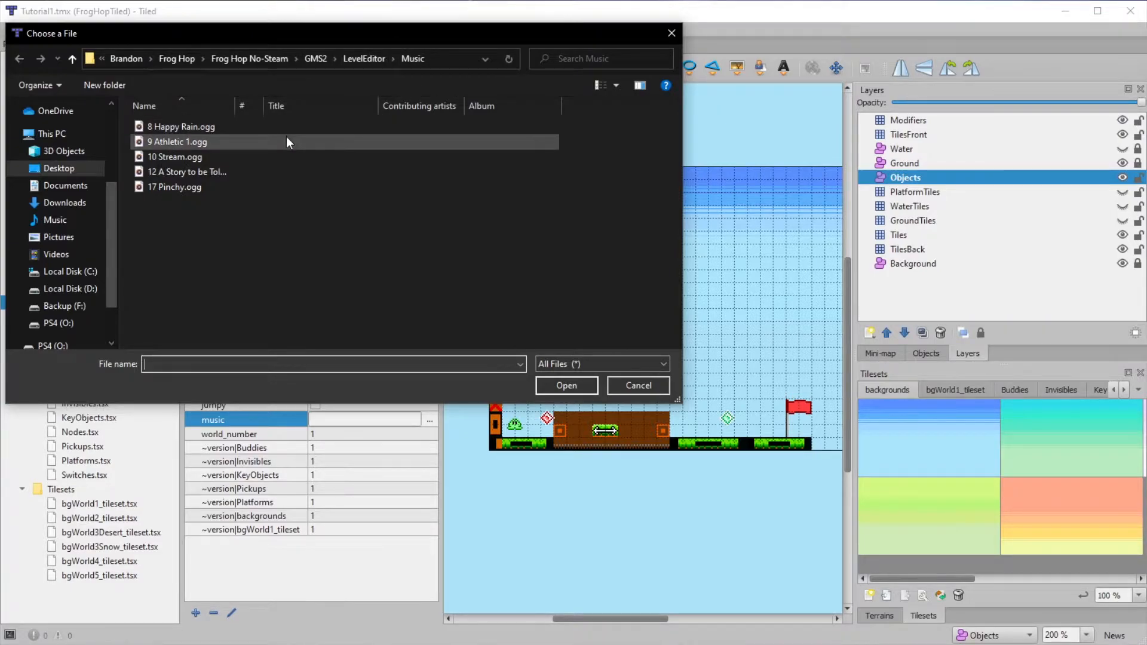
{"action": "mouse_move", "coordinate": [246, 157]}
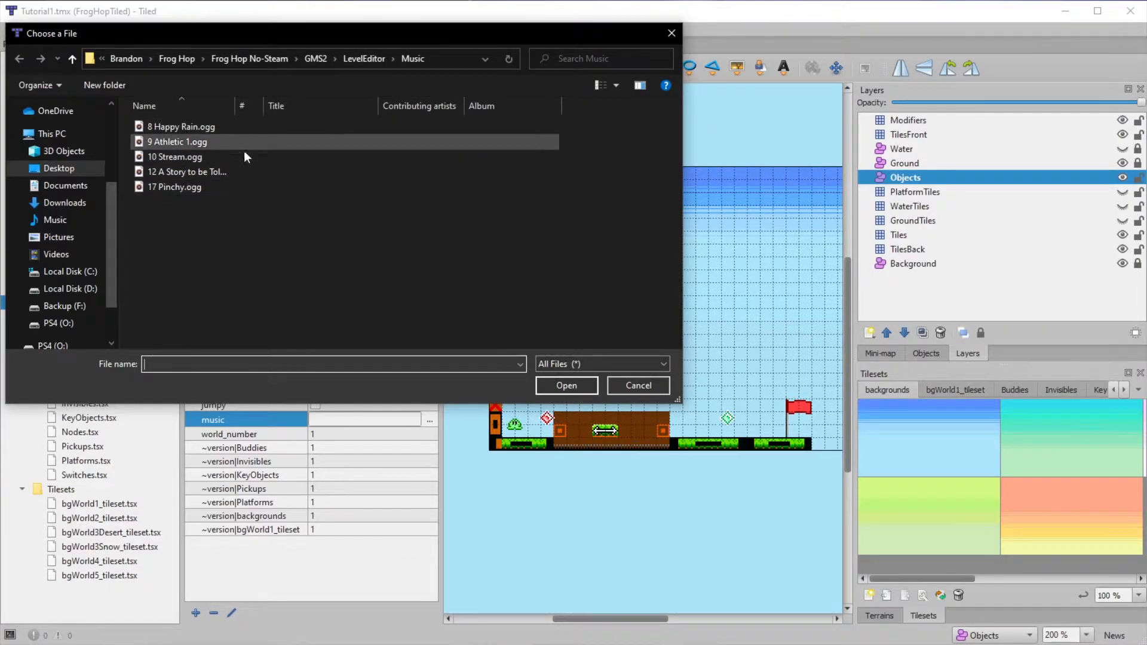
{"action": "left_click", "coordinate": [566, 386]}
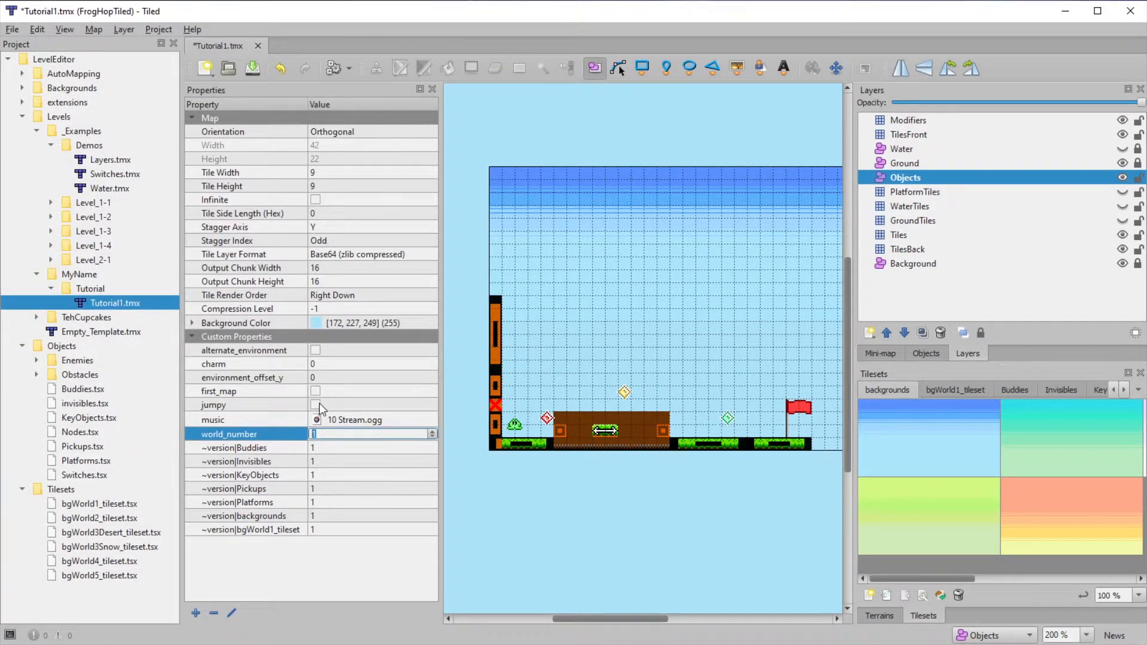
{"action": "left_click", "coordinate": [315, 404]}
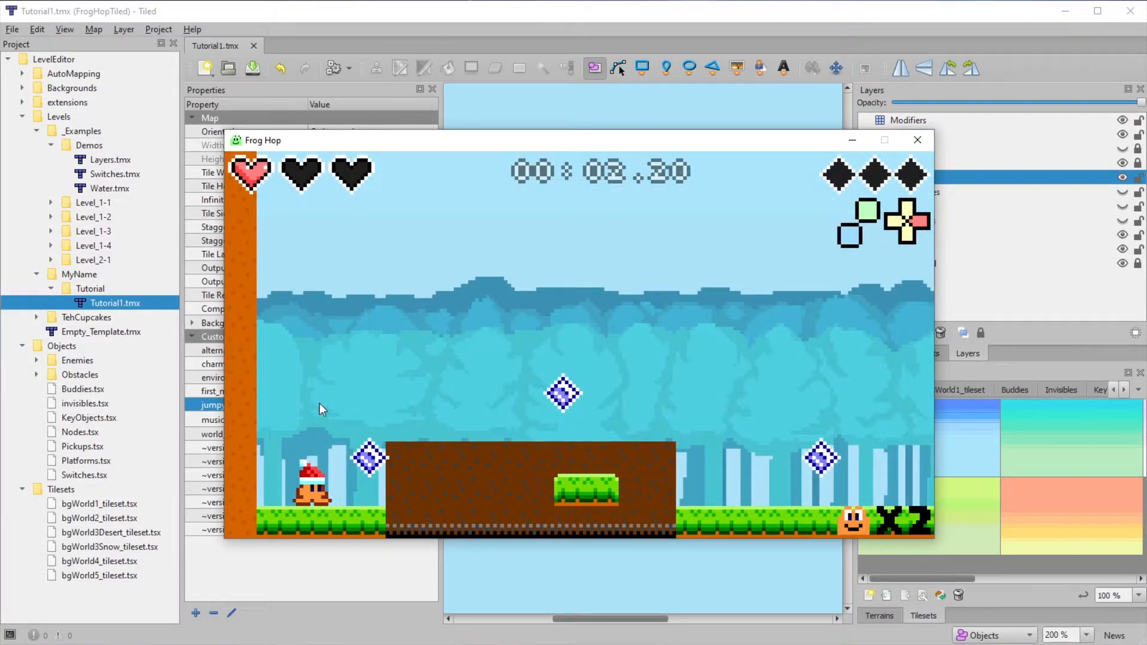
Step: Playtest the jumpy level in Frog Hop and close the game
{"action": "left_click", "coordinate": [918, 139]}
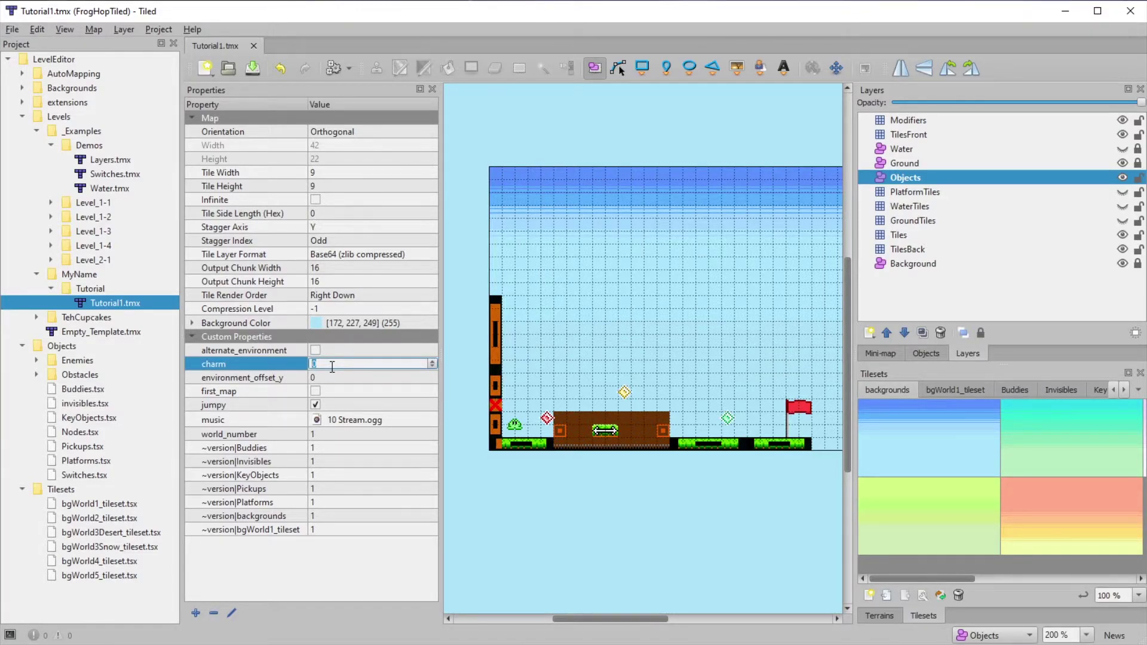
Step: Enter 0 for charm and show the Buddies tileset characters
{"action": "type", "text": "0"}
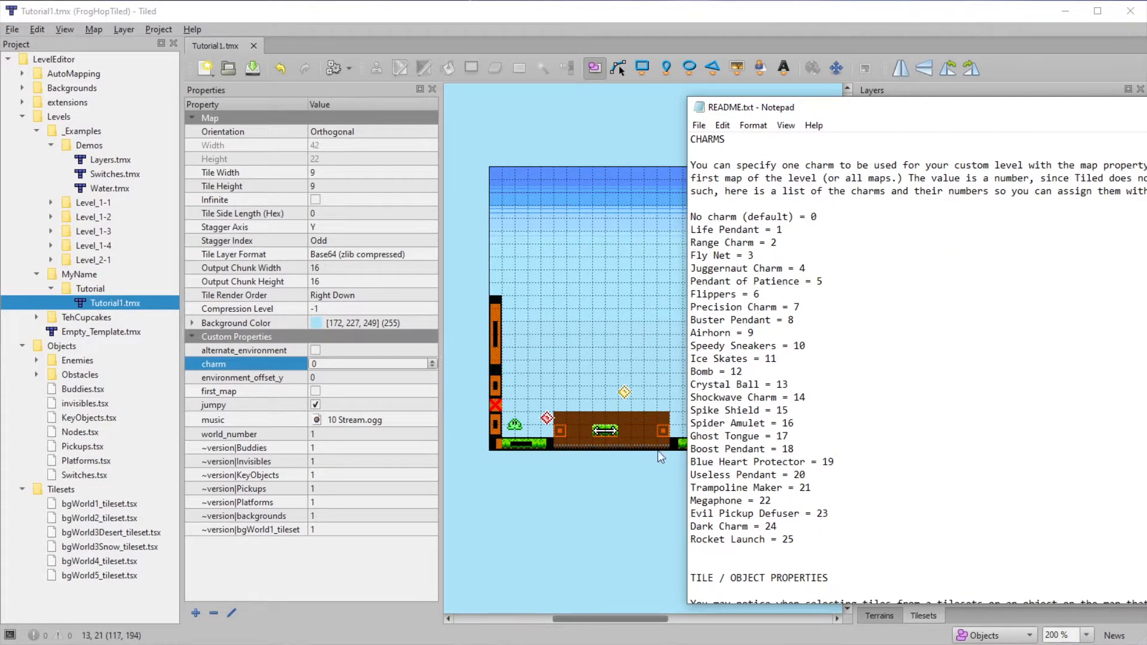
{"action": "mouse_move", "coordinate": [911, 137]}
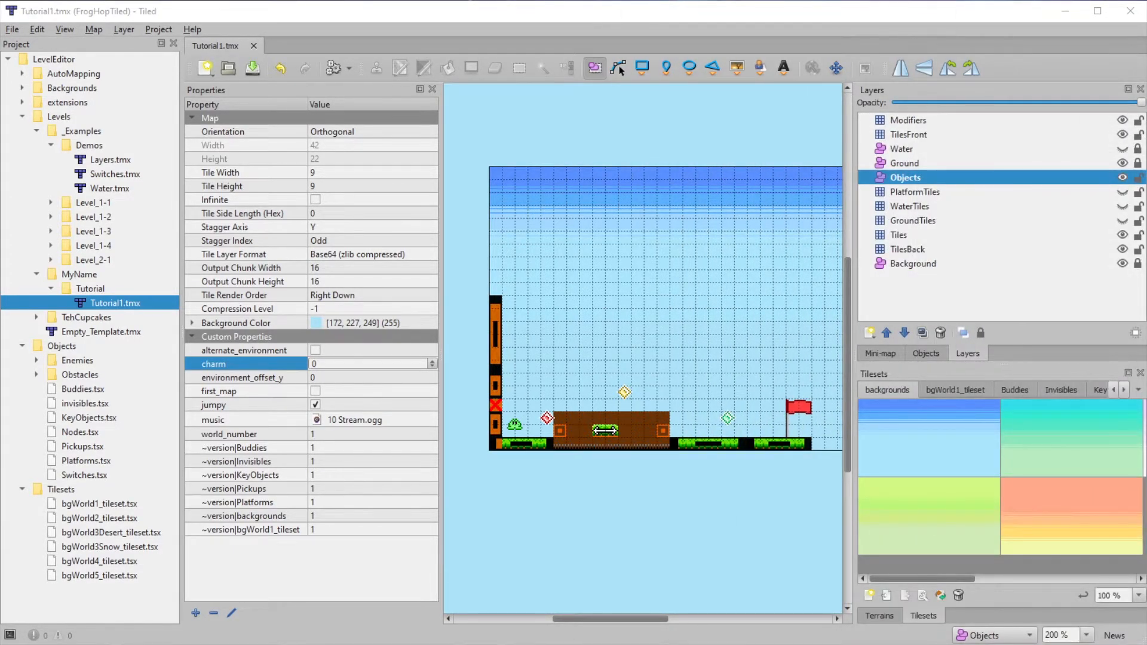
{"action": "mouse_move", "coordinate": [411, 537]}
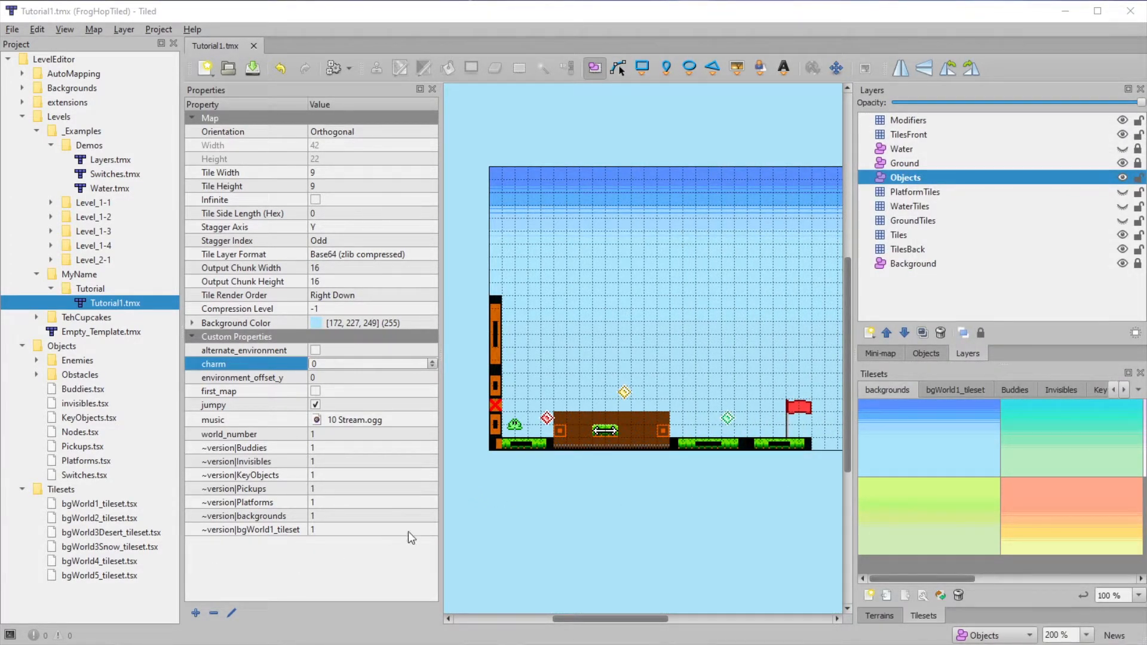
{"action": "mouse_move", "coordinate": [456, 507]}
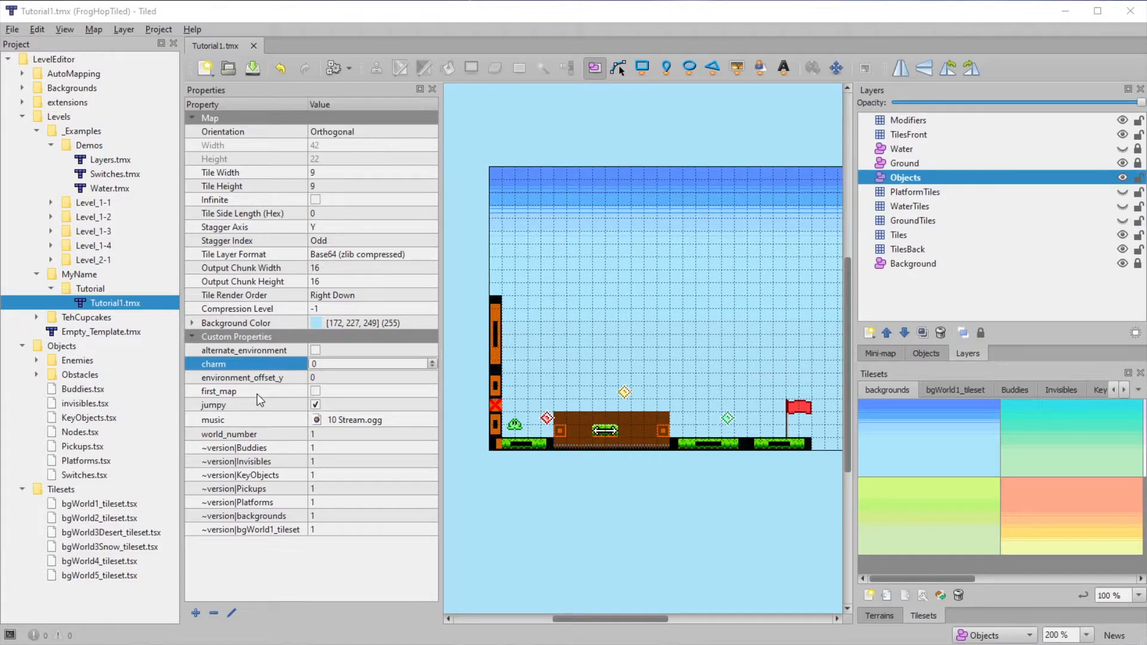
{"action": "left_click", "coordinate": [1014, 390]}
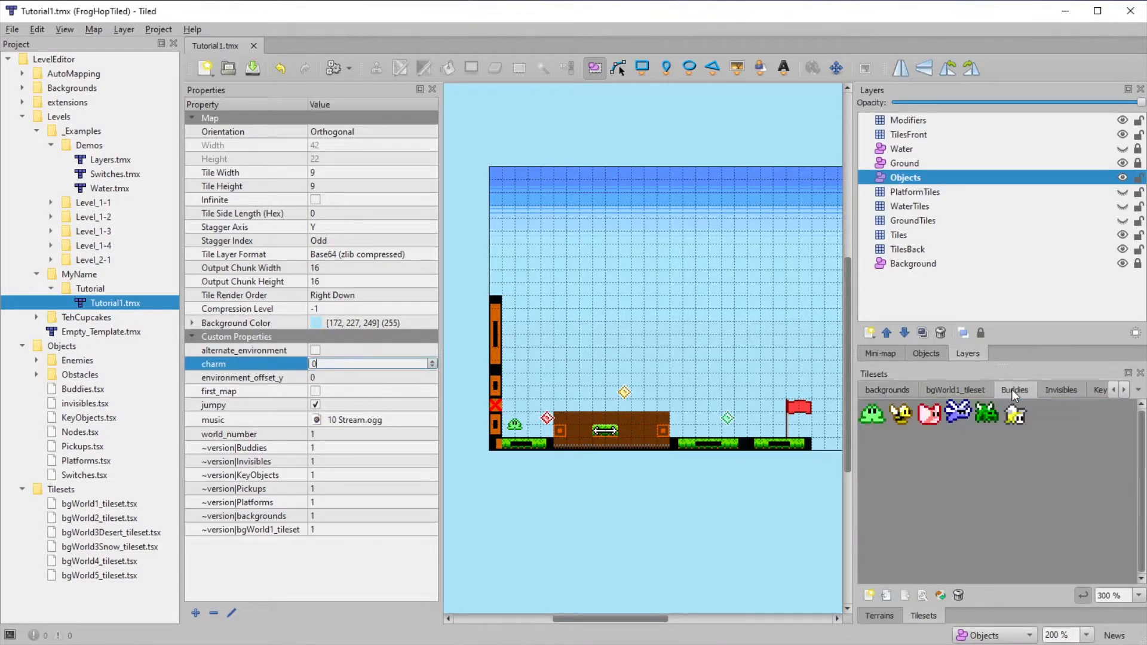
Step: Inspect the frog tile, then pick the butterfly tile to place
{"action": "left_click", "coordinate": [872, 414]}
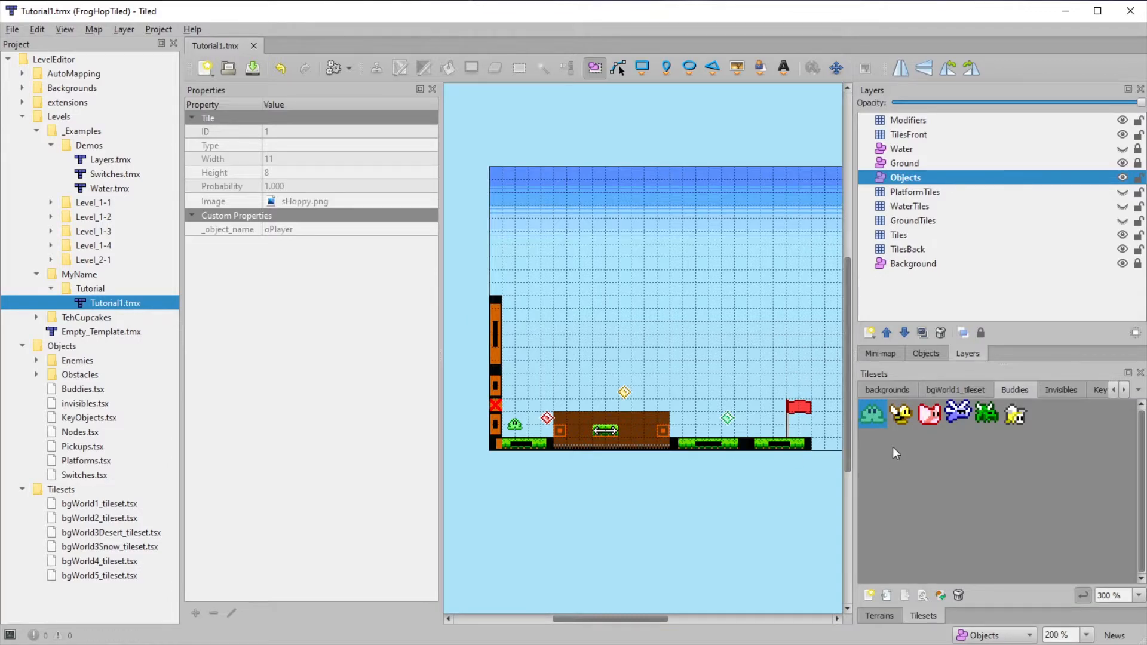
{"action": "left_click", "coordinate": [929, 414]}
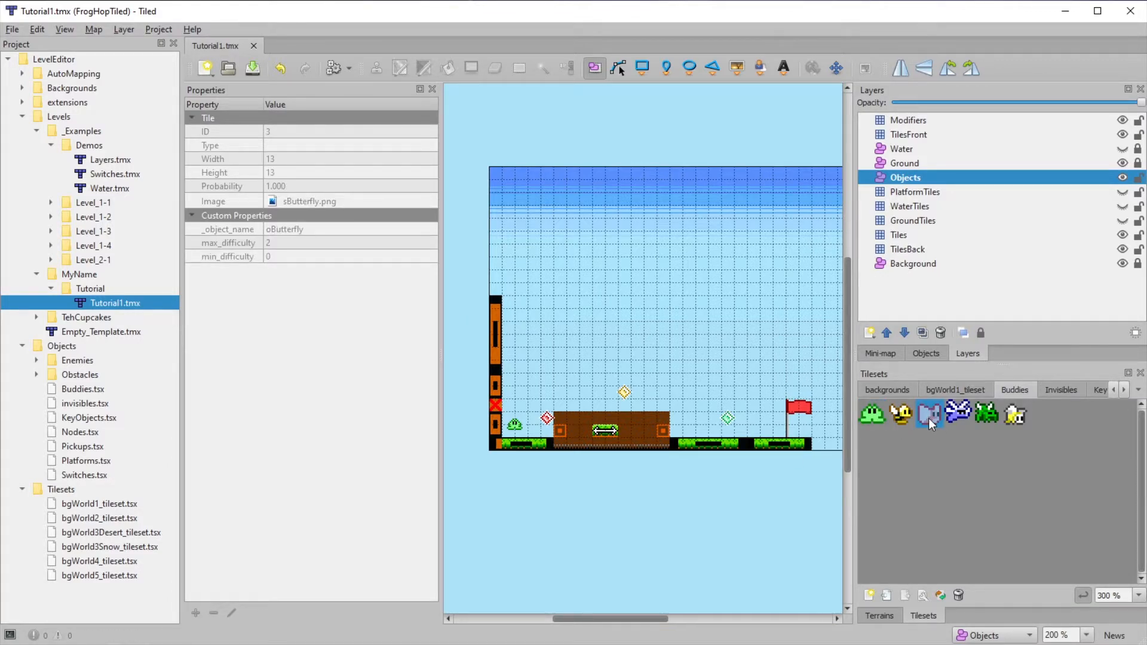
{"action": "mouse_move", "coordinate": [592, 136]}
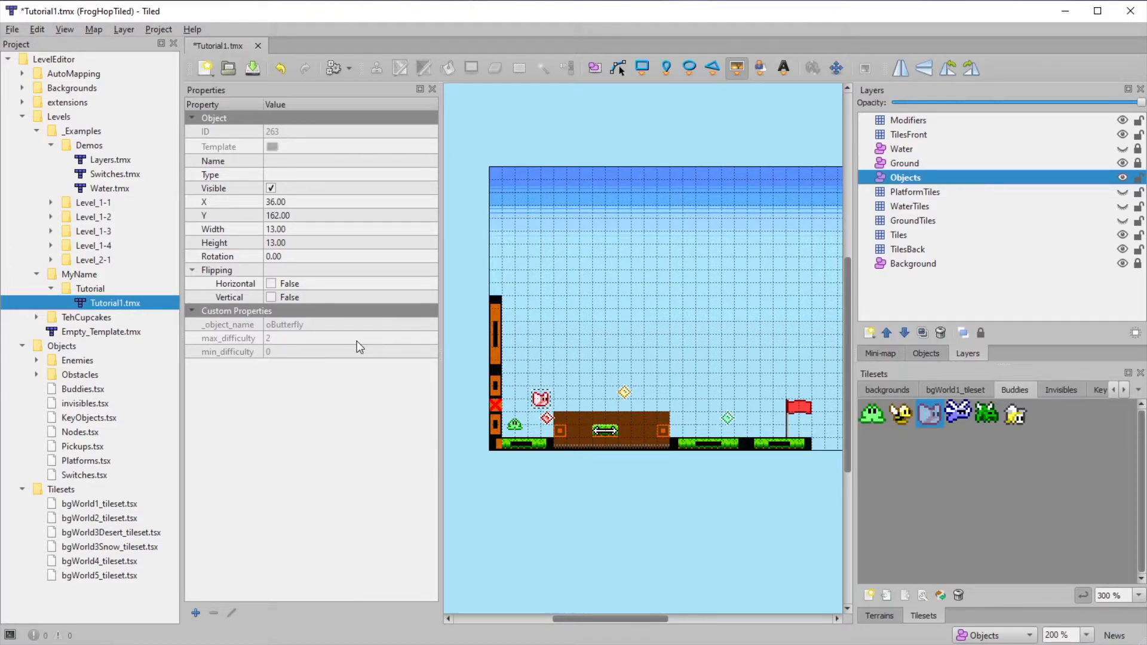
{"action": "mouse_move", "coordinate": [251, 344]}
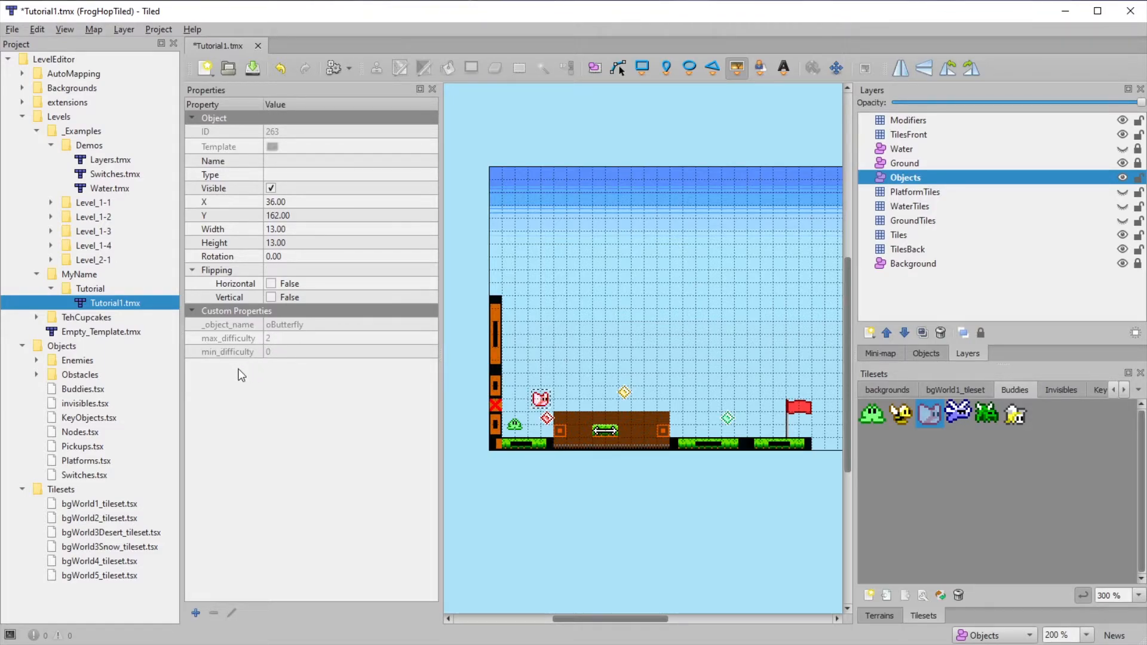
{"action": "mouse_move", "coordinate": [279, 384]}
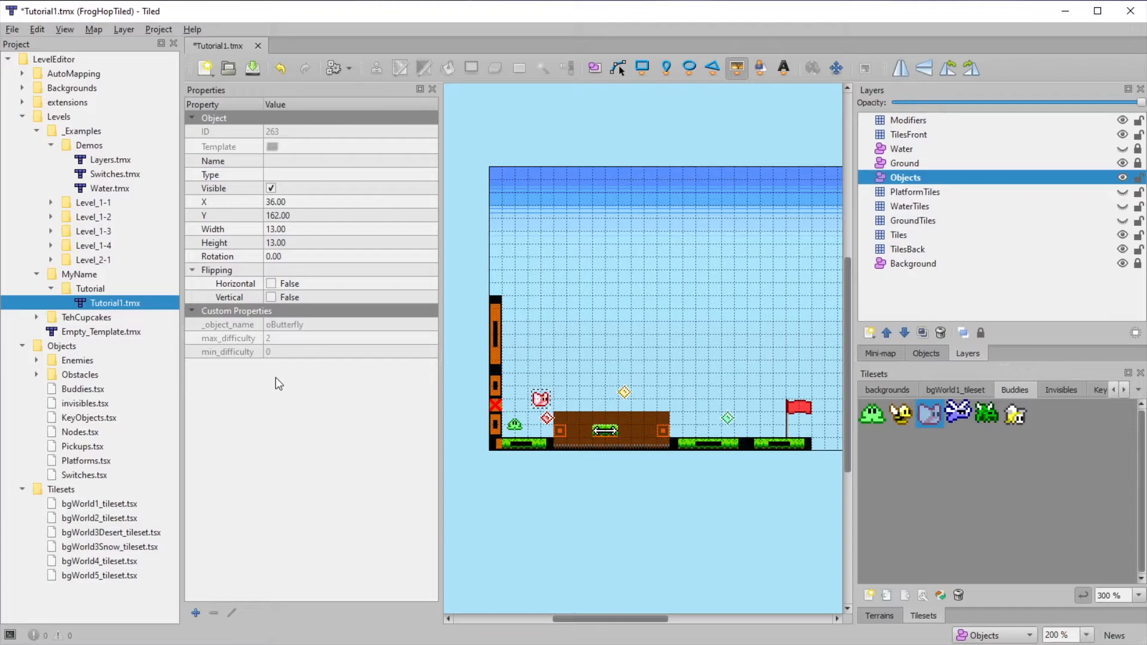
{"action": "mouse_move", "coordinate": [287, 351]}
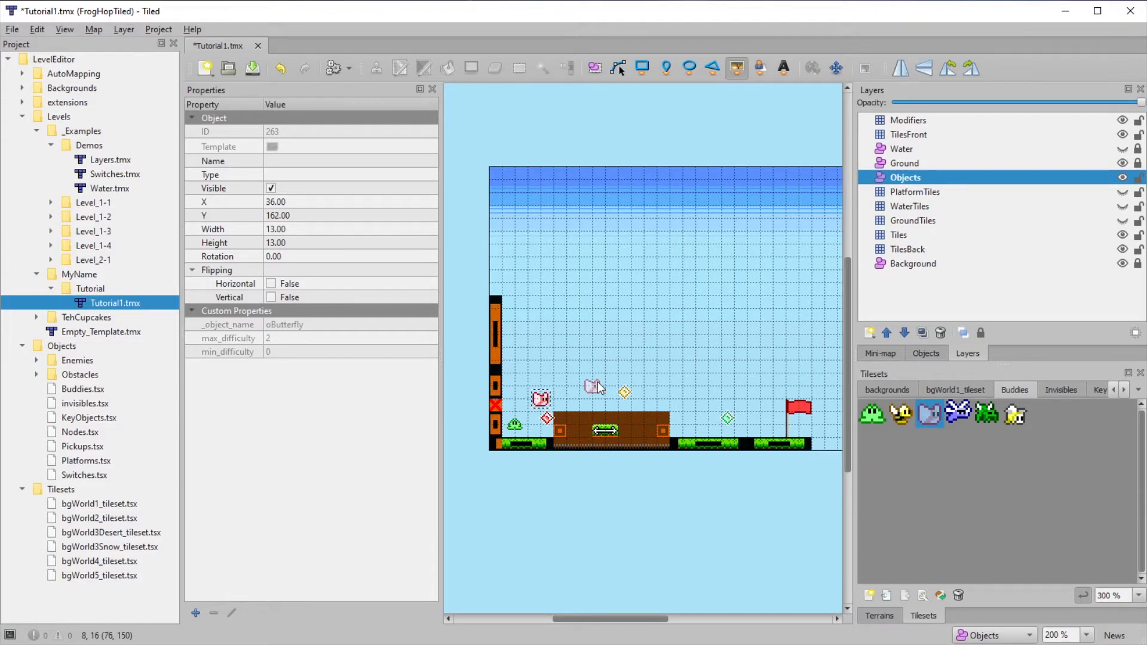
Step: Select the yellow gem object to view its oGem1 properties
{"action": "left_click", "coordinate": [622, 392]}
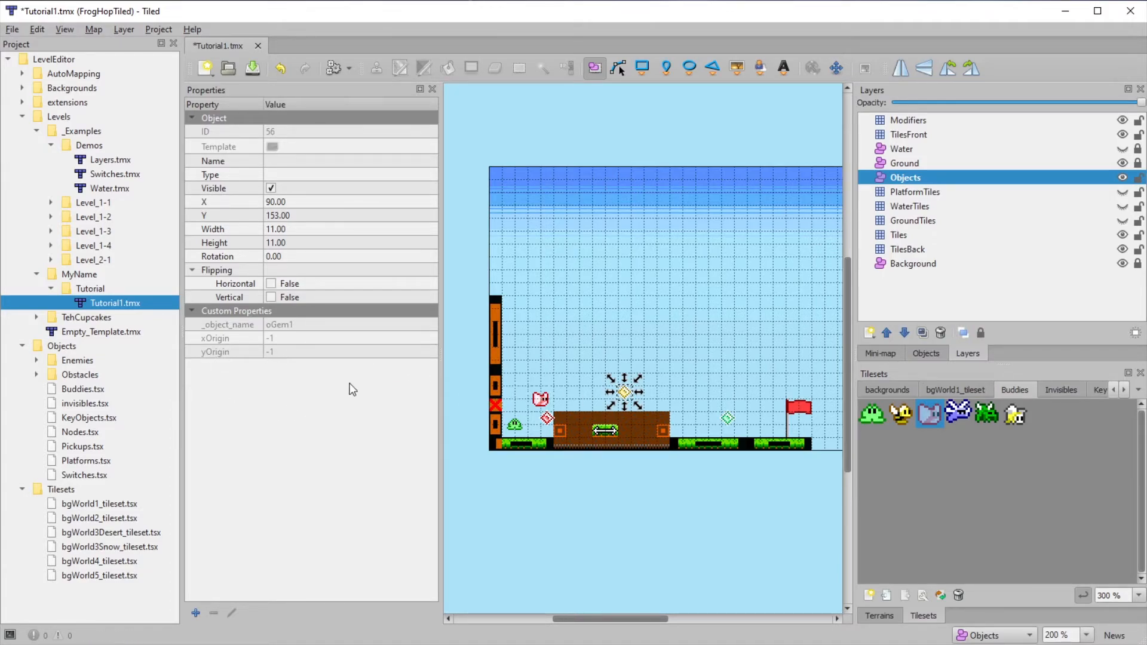
{"action": "mouse_move", "coordinate": [303, 309]}
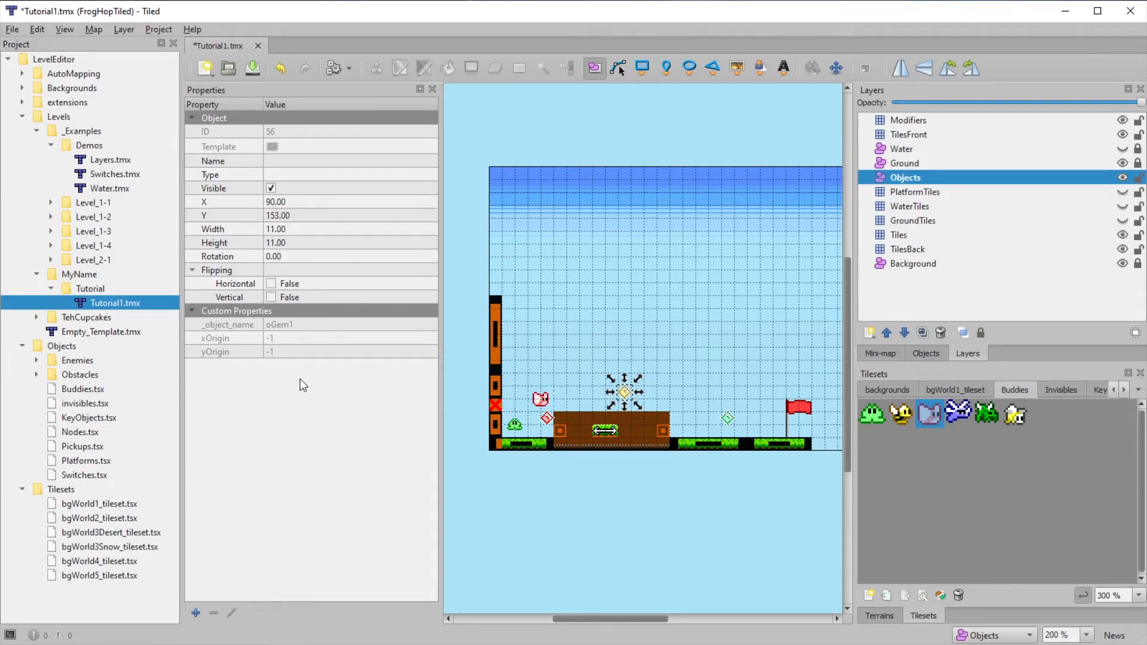
{"action": "mouse_move", "coordinate": [20, 360]}
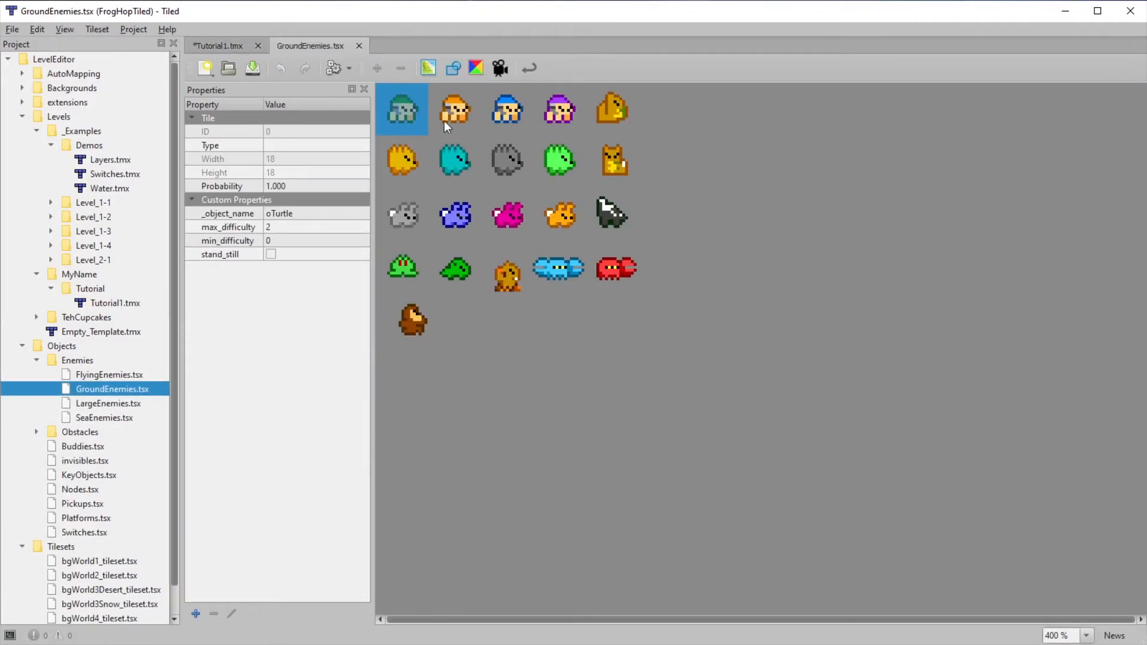
Step: Place an oTurtle with stand_still ticked right of the platform, then open Obstacles.tsx
{"action": "left_click", "coordinate": [506, 109]}
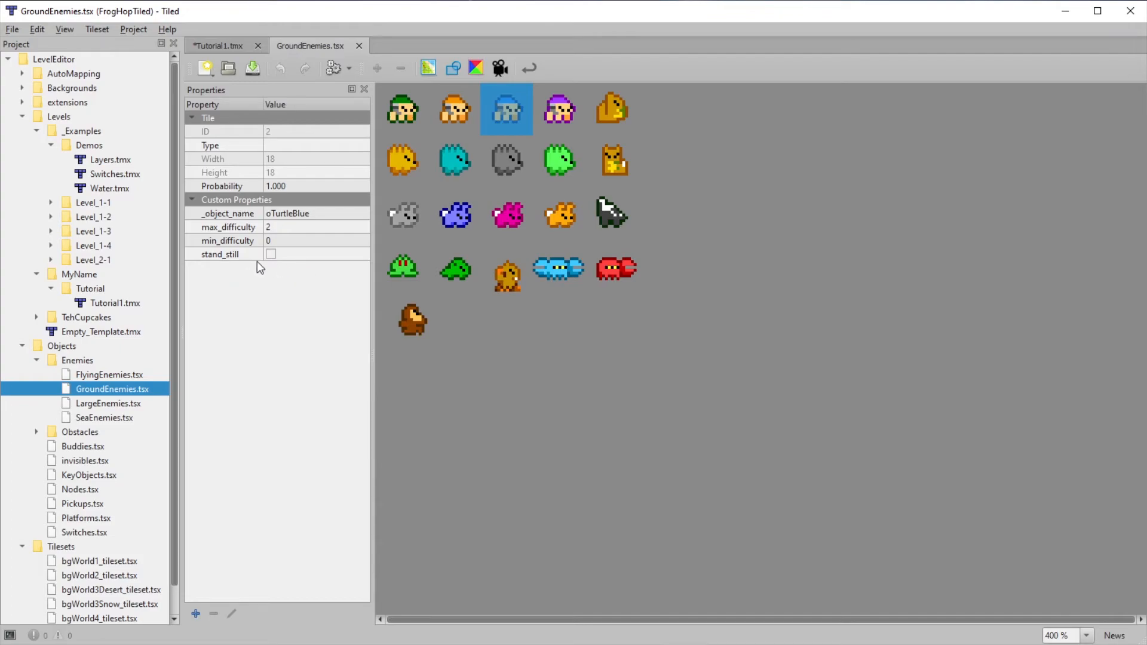
{"action": "mouse_move", "coordinate": [252, 148]}
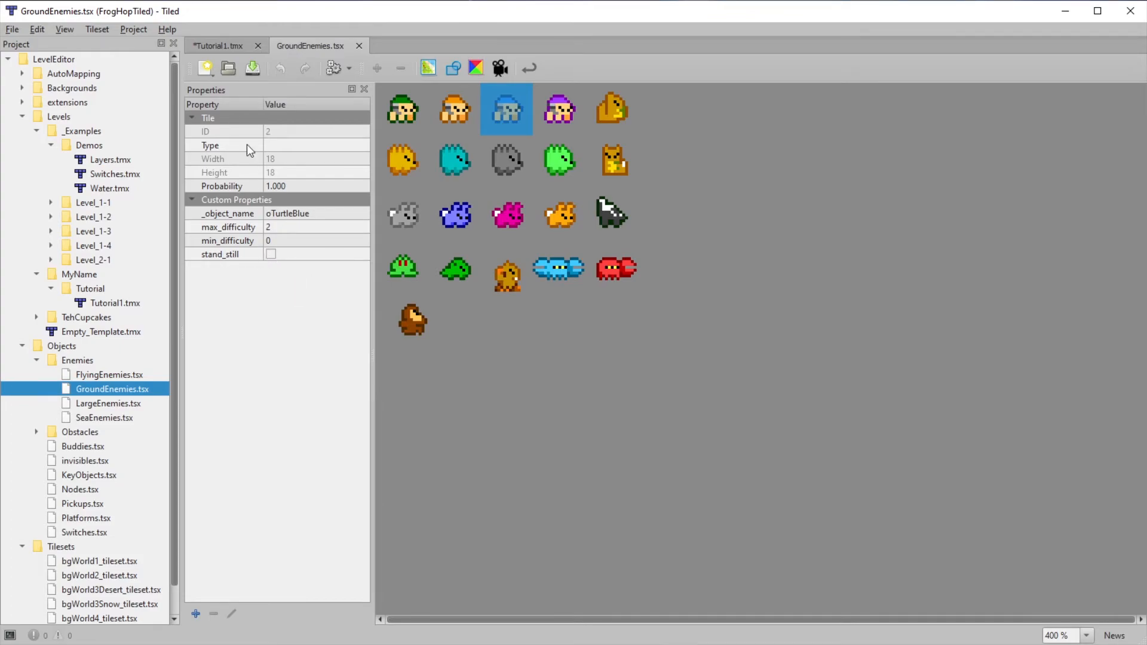
{"action": "left_click", "coordinate": [216, 45]}
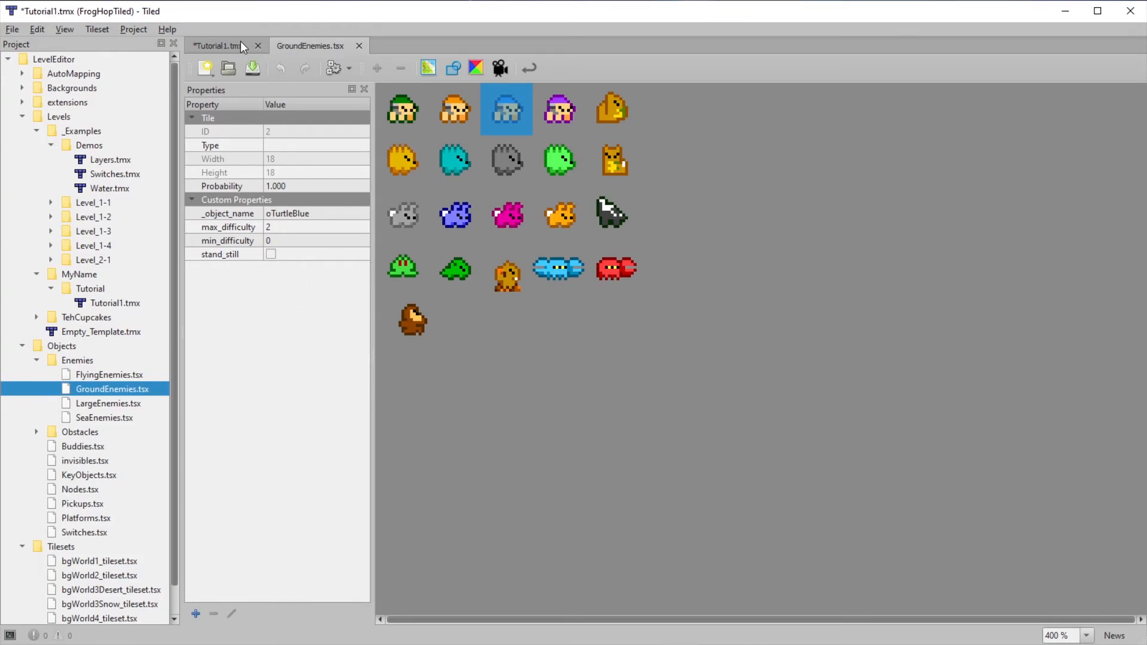
{"action": "left_click", "coordinate": [220, 45]}
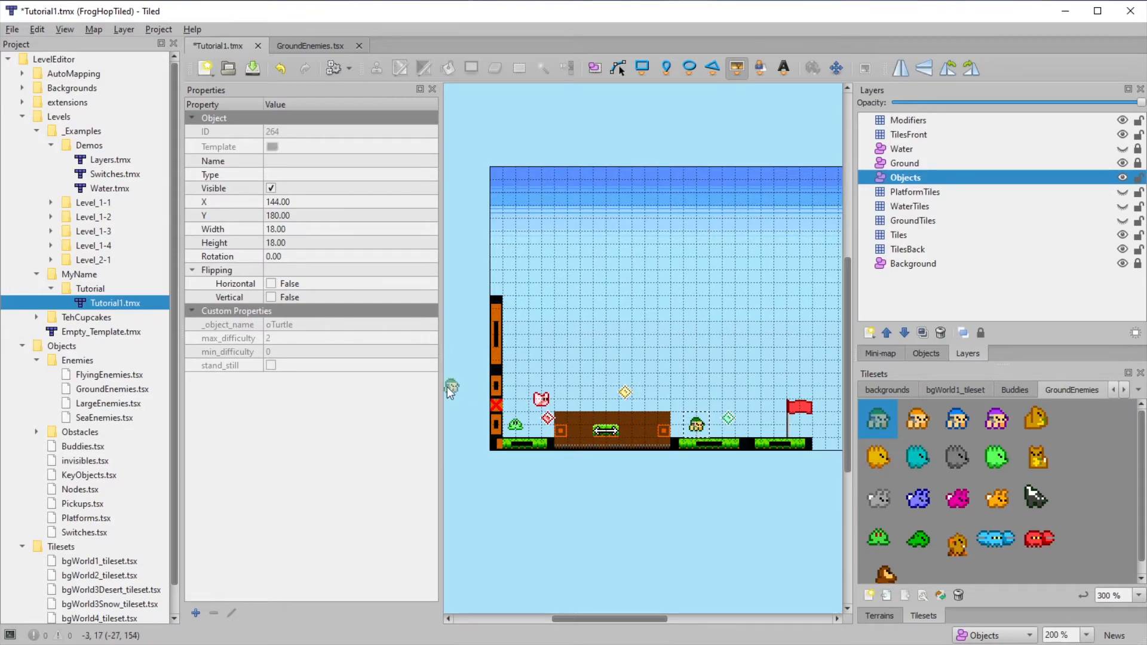
{"action": "left_click", "coordinate": [271, 365]}
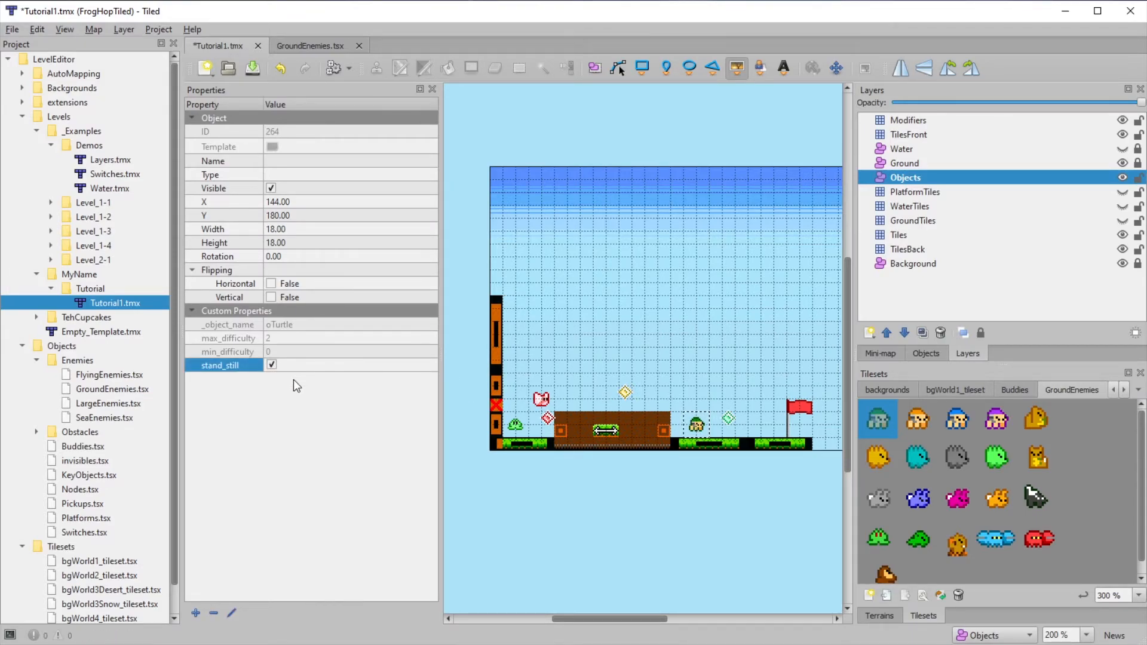
{"action": "left_click", "coordinate": [37, 432]}
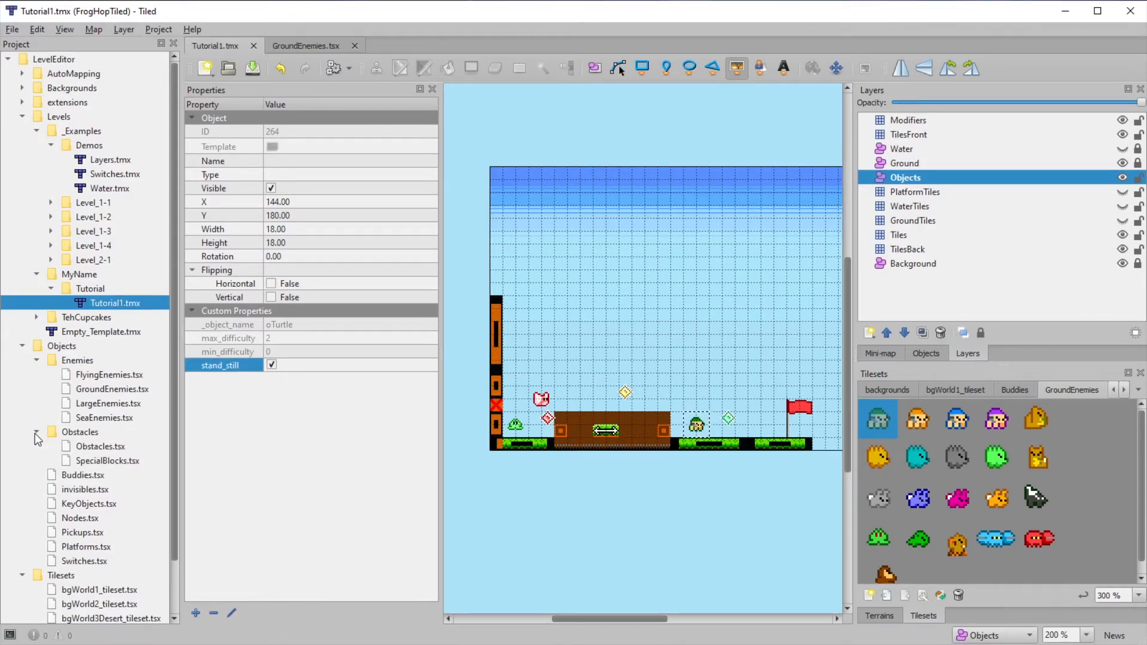
{"action": "double_click", "coordinate": [102, 446]}
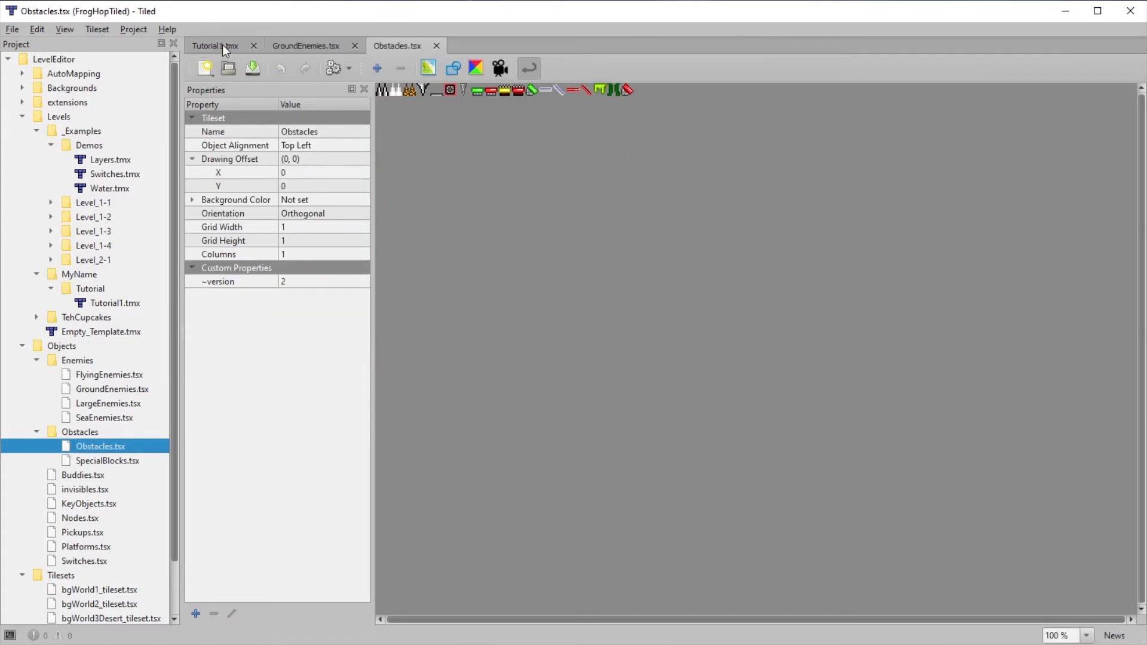
Step: Switch back to the Tutorial1.tmx level map tab
{"action": "left_click", "coordinate": [220, 45]}
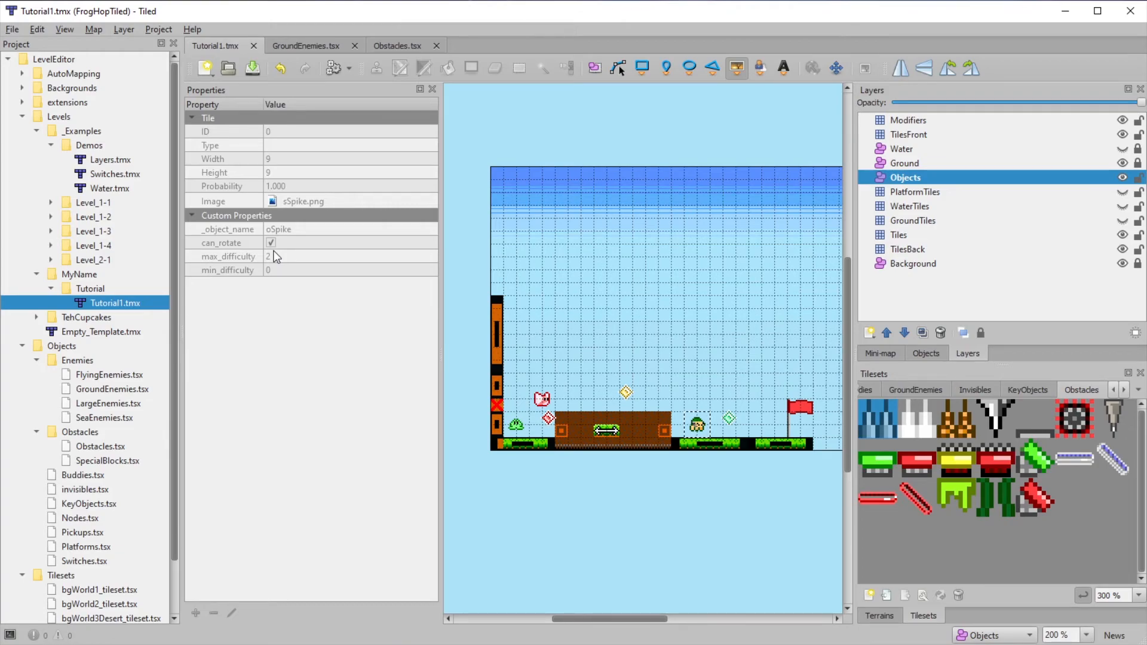
{"action": "mouse_move", "coordinate": [728, 346]}
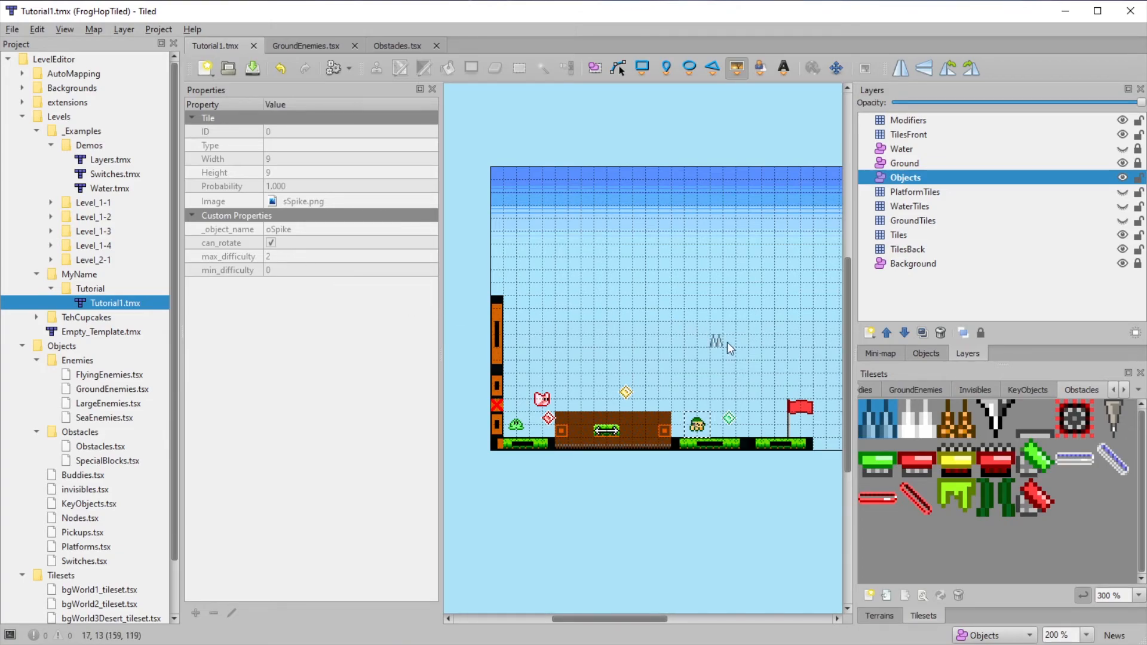